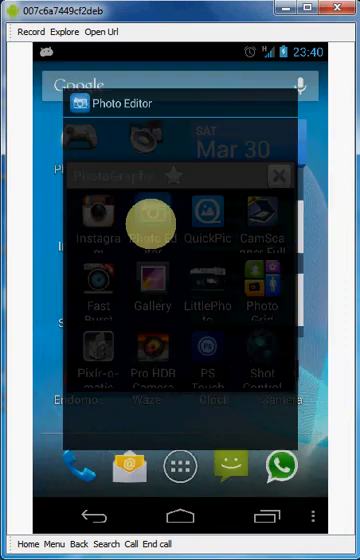
# Launch Photo Editor and browse into the Camera album with the two photos
pyautogui.click(149, 218)
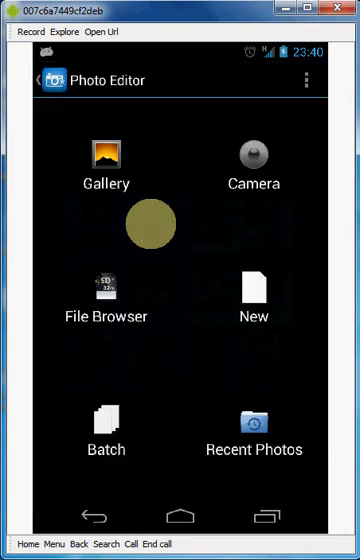
pyautogui.click(105, 155)
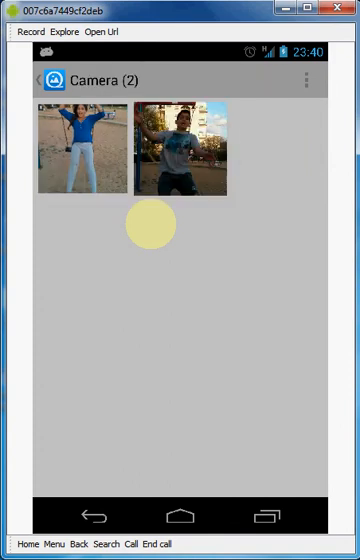
# Load the girl's swing photo and scroll the toolbar to the Effect II tools
pyautogui.click(77, 147)
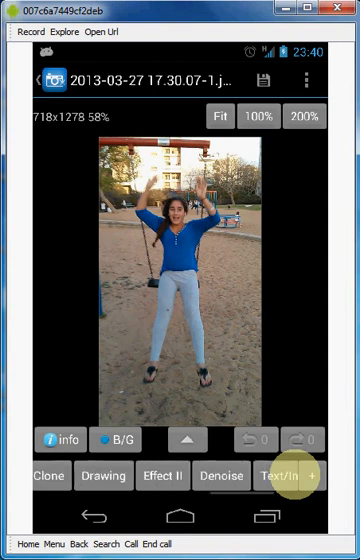
pyautogui.hscroll(-3)
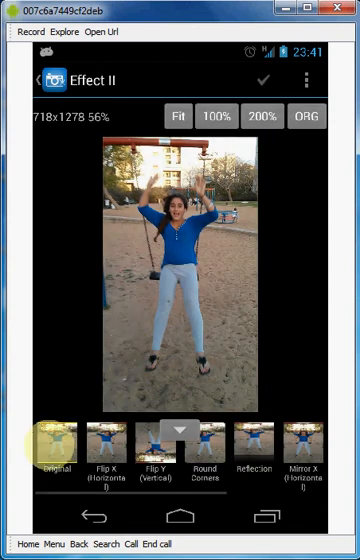
# Try a horizontal Flip X on the swing photo and undo it
pyautogui.click(104, 448)
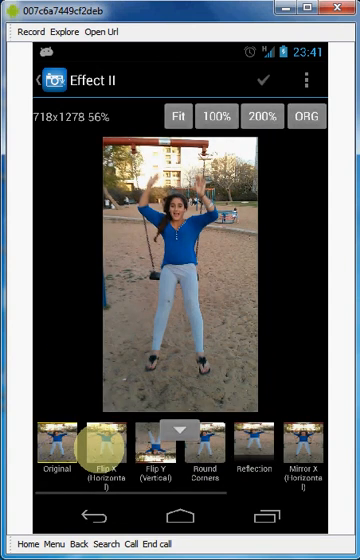
pyautogui.click(100, 445)
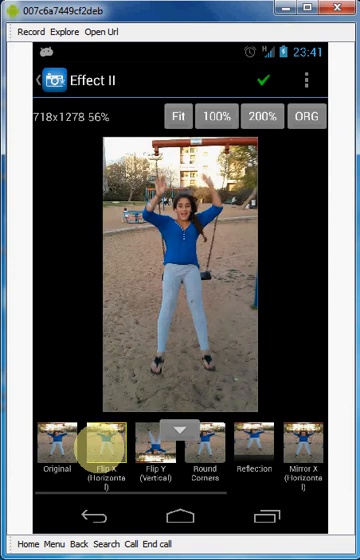
pyautogui.click(104, 447)
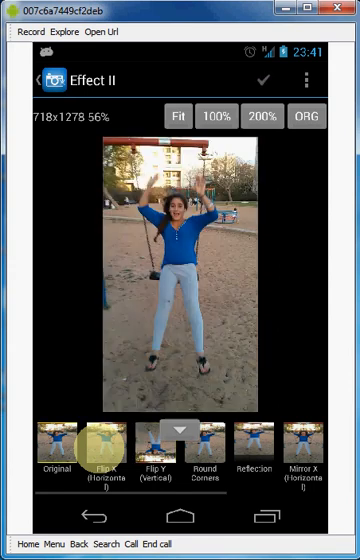
# Preview Round Corners with adjusted radius, then a Reflection at about 45%
pyautogui.click(204, 446)
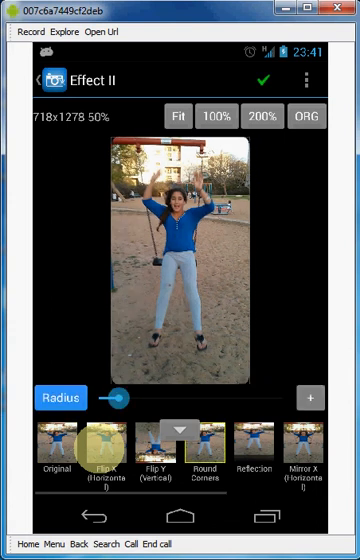
pyautogui.moveTo(113, 397); pyautogui.dragTo(140, 397)
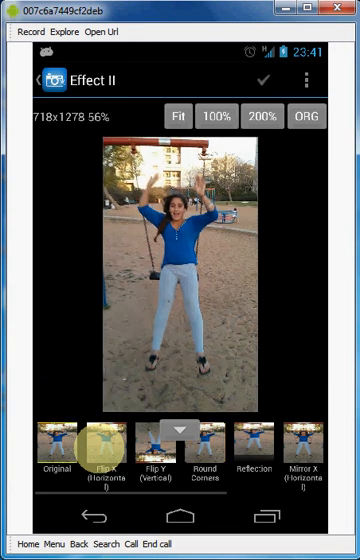
pyautogui.click(261, 448)
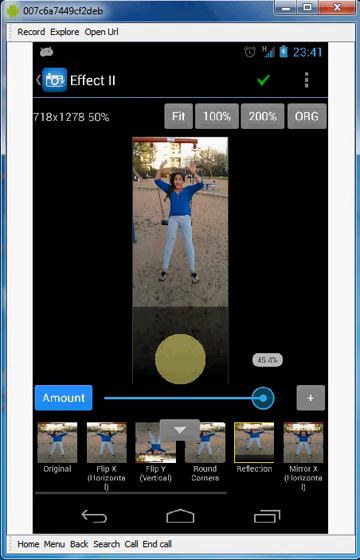
# Preview the Stretch effect at a high amount, squashing the photo wider
pyautogui.click(258, 452)
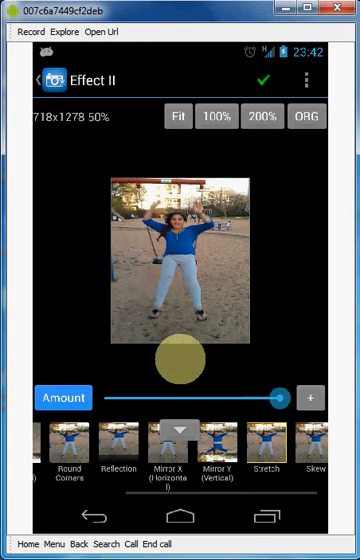
# Vary the Stretch amount, then preview a Skew slant via Amount X without applying
pyautogui.moveTo(280, 397); pyautogui.dragTo(180, 397)
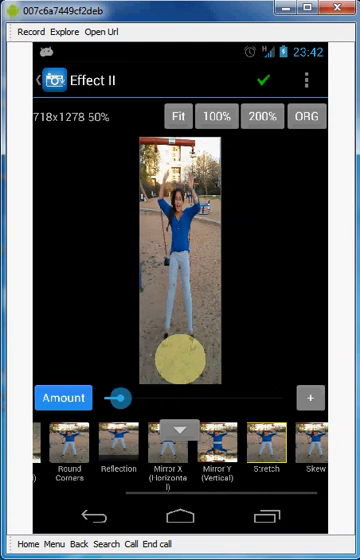
pyautogui.moveTo(120, 397); pyautogui.dragTo(178, 397)
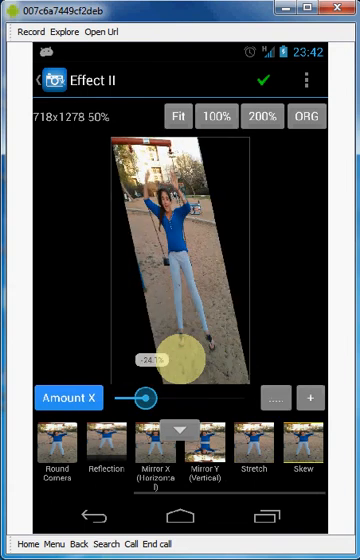
pyautogui.moveTo(145, 397); pyautogui.dragTo(205, 397)
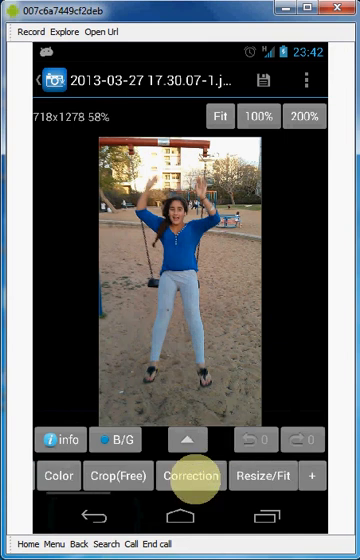
# In Correction, warm the Temperature slider and preview a strong Whiten fade
pyautogui.click(191, 475)
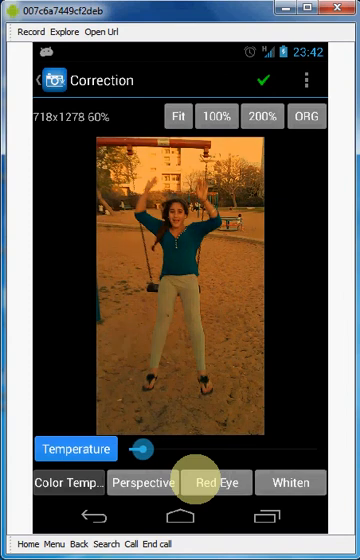
pyautogui.moveTo(147, 448); pyautogui.dragTo(222, 448)
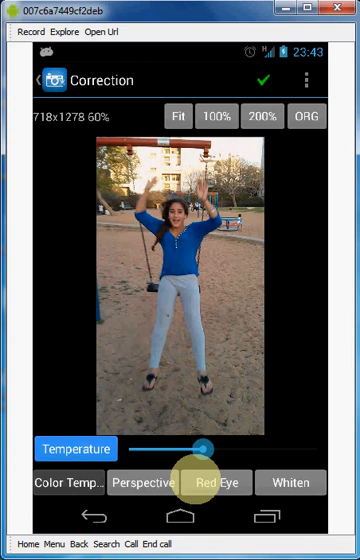
pyautogui.click(214, 483)
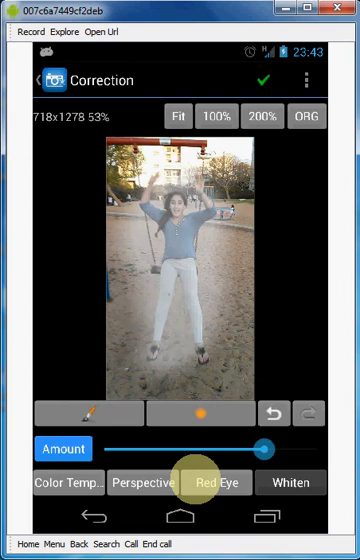
# Leave Correction, discarding the whitening preview
pyautogui.click(216, 483)
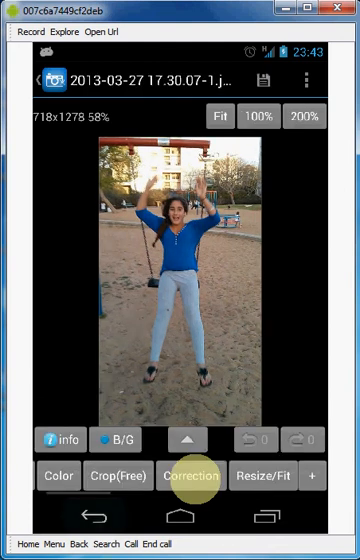
# Apply a Perspective correction tilting the swing photo into a trapezoid
pyautogui.click(192, 475)
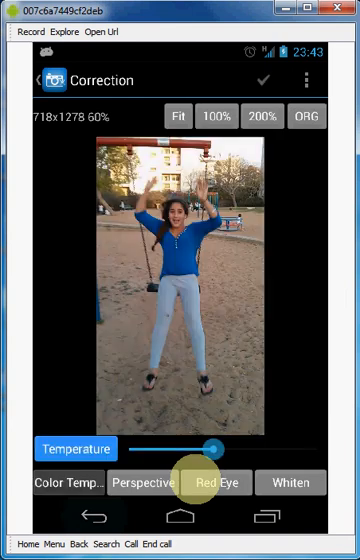
pyautogui.click(143, 483)
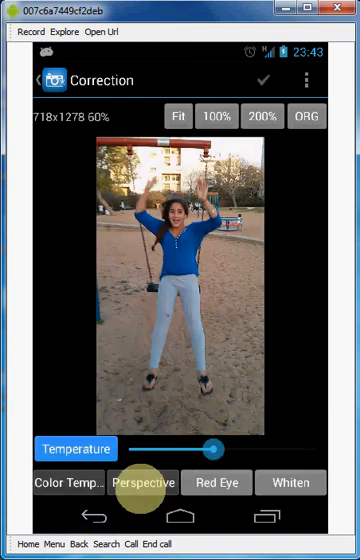
pyautogui.click(143, 483)
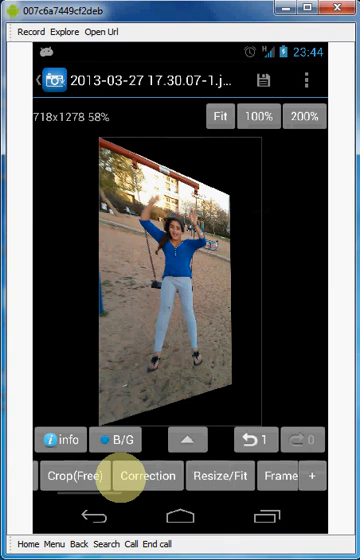
# Choose a white shadowed frame backdrop for the tilted photo
pyautogui.hscroll(-3)
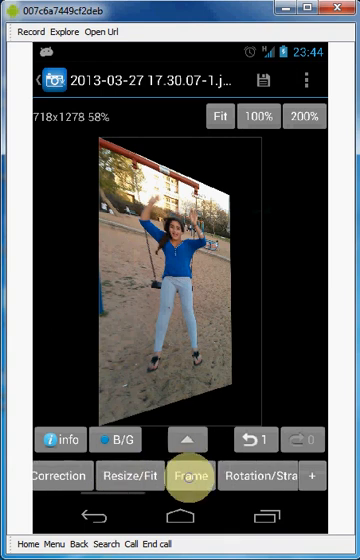
pyautogui.click(186, 475)
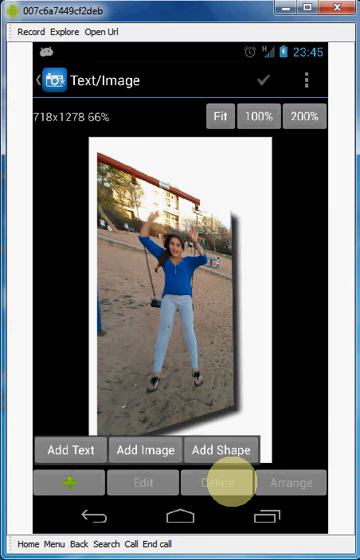
# Add the second girl photo as an overlay and show its Bring to Front/Send to Back choices
pyautogui.click(145, 451)
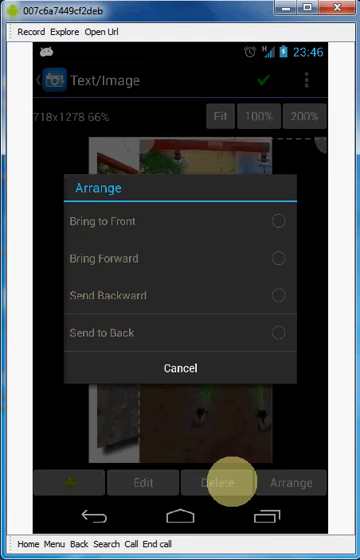
# Leave the layer ordering choices and bring up free-crop editing for the girl overlay
pyautogui.click(180, 368)
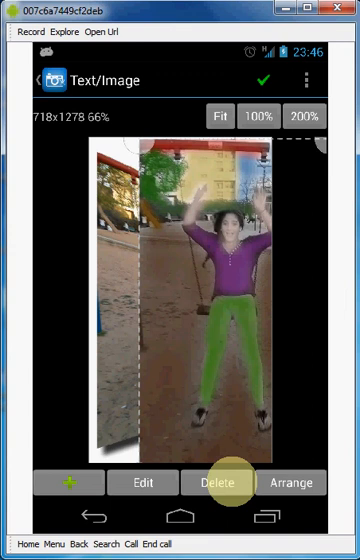
pyautogui.click(143, 482)
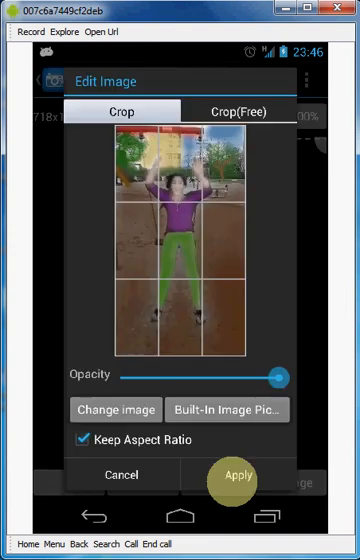
pyautogui.click(238, 111)
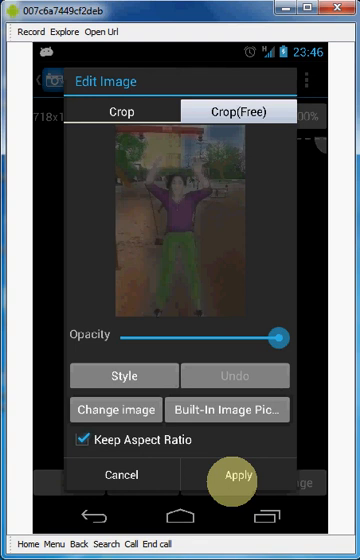
# Work the Opacity slider back and forth until the girl overlay sits at about half transparency
pyautogui.moveTo(280, 338); pyautogui.dragTo(180, 338)
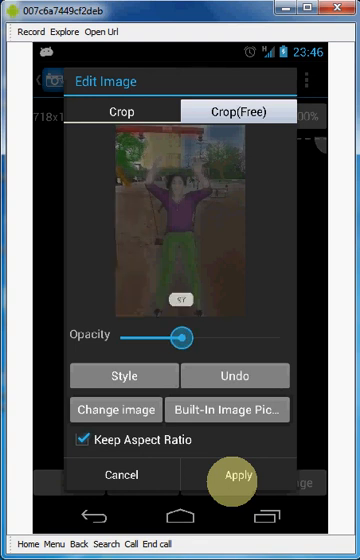
pyautogui.moveTo(180, 337); pyautogui.dragTo(277, 337)
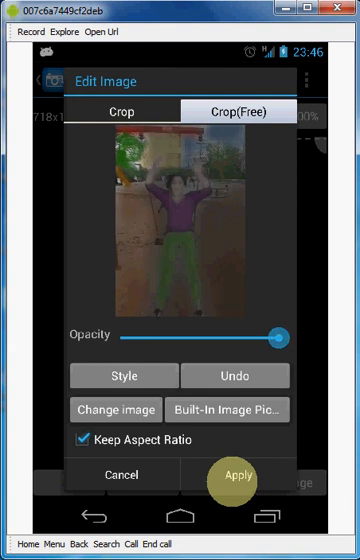
pyautogui.moveTo(283, 338); pyautogui.dragTo(220, 338)
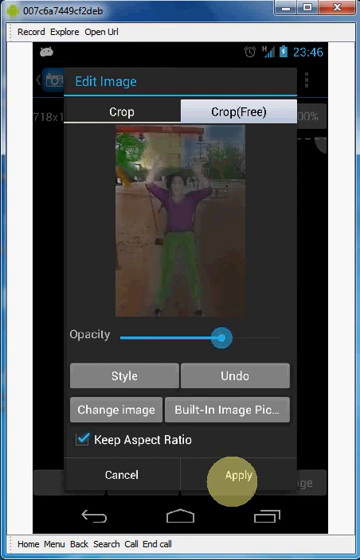
pyautogui.moveTo(222, 337); pyautogui.dragTo(280, 337)
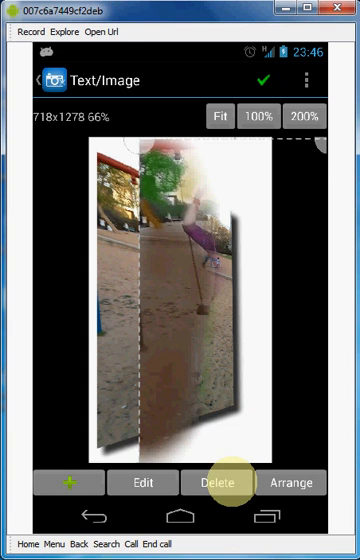
# Undo the last overlay change, set its opacity to about two-thirds and apply it
pyautogui.click(144, 483)
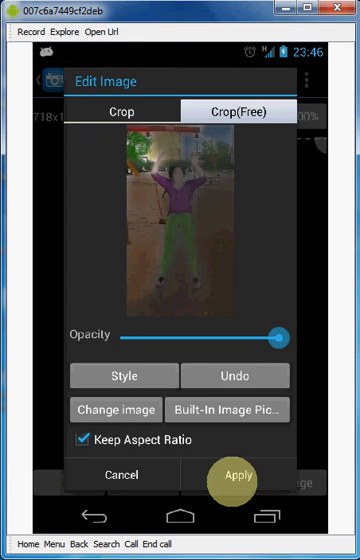
pyautogui.click(234, 375)
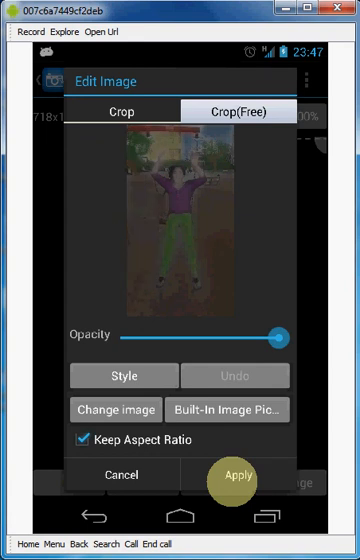
pyautogui.moveTo(283, 338); pyautogui.dragTo(263, 338)
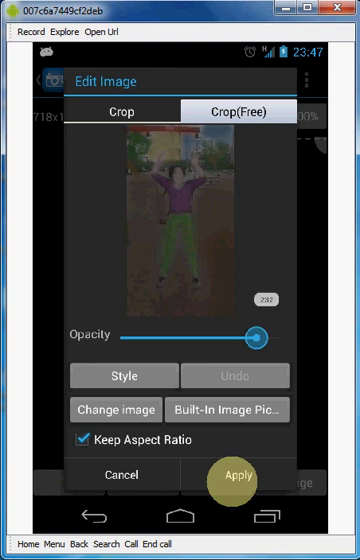
pyautogui.moveTo(257, 337); pyautogui.dragTo(209, 337)
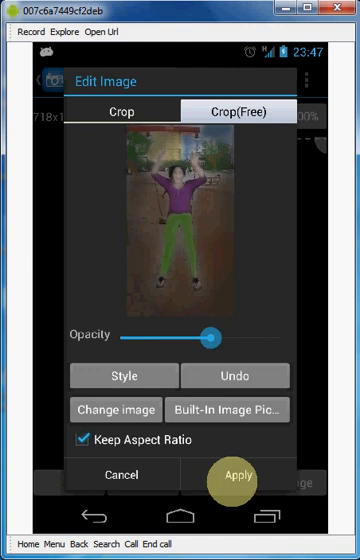
pyautogui.click(237, 476)
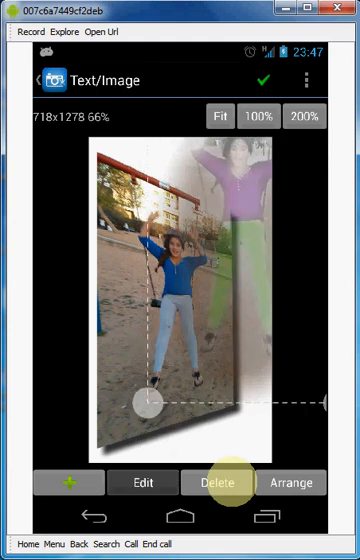
# Return the girl overlay to full opacity, apply it and commit it to the swing photo
pyautogui.click(143, 482)
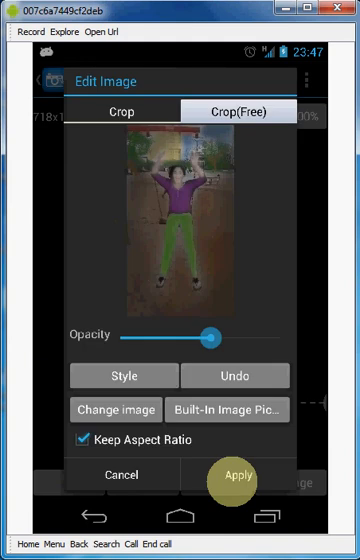
pyautogui.moveTo(213, 337); pyautogui.dragTo(278, 337)
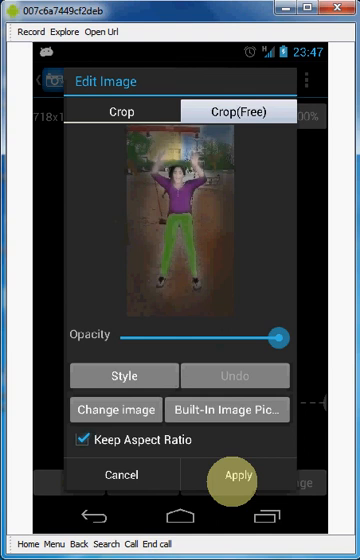
pyautogui.click(237, 481)
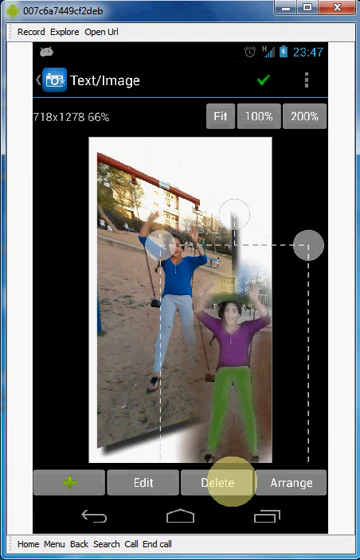
pyautogui.click(219, 483)
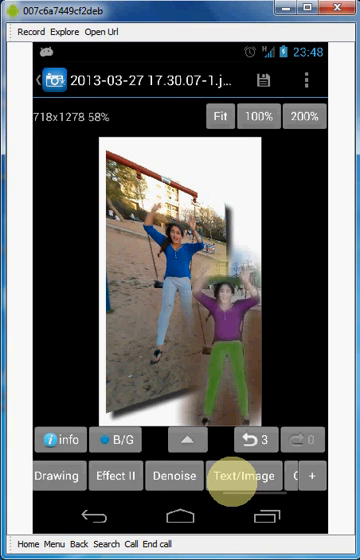
# Choose blue in the Drawing colour picker, paint the photo's edges and apply the painting
pyautogui.click(56, 475)
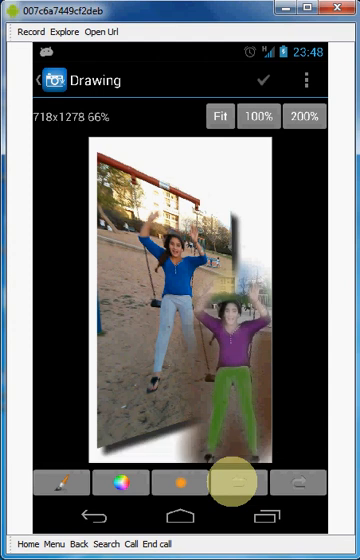
pyautogui.click(127, 484)
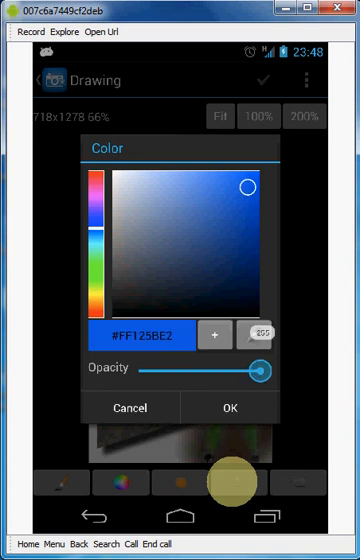
pyautogui.click(230, 407)
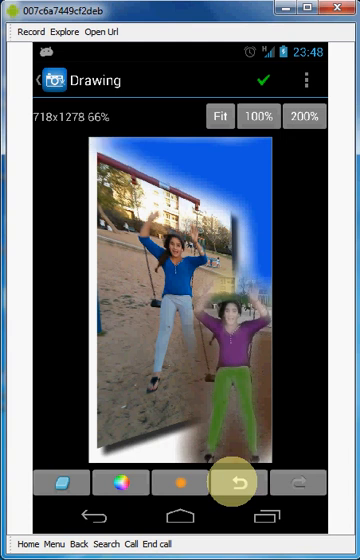
pyautogui.click(237, 483)
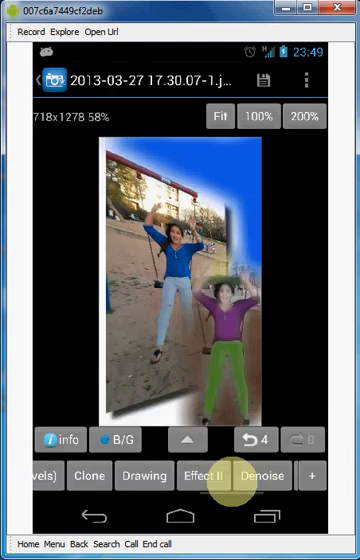